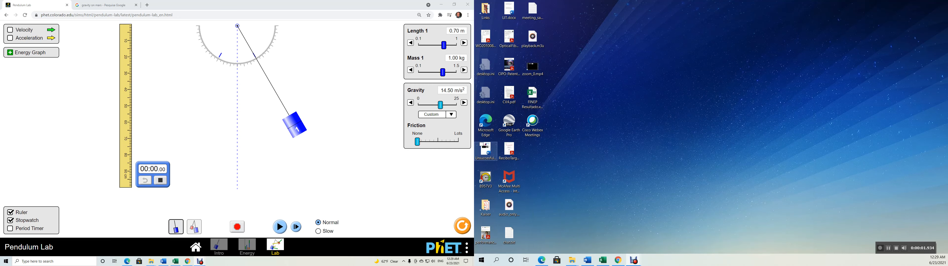
# Check the gravity presets and the Mars gravity search results, then return to the simulation.
pyautogui.click(450, 114)
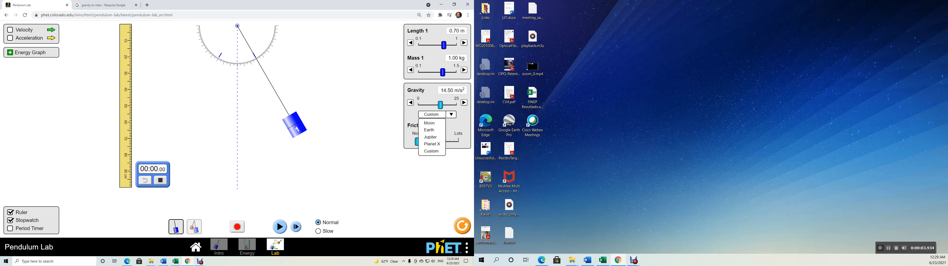
pyautogui.click(431, 144)
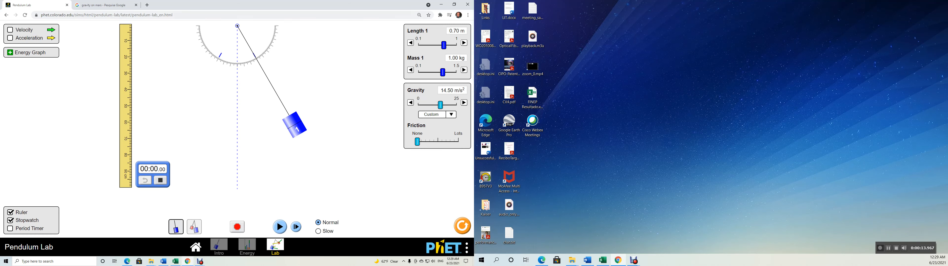
pyautogui.click(109, 4)
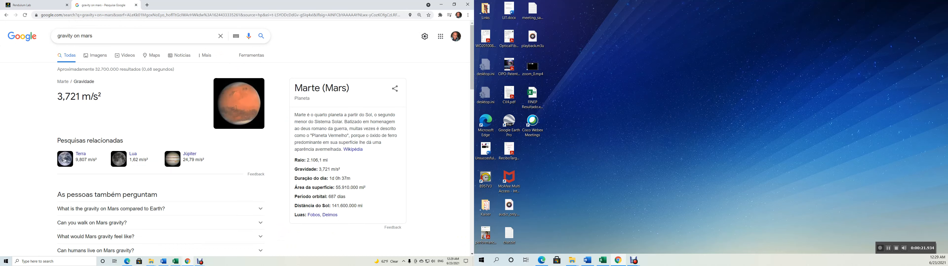
pyautogui.click(36, 5)
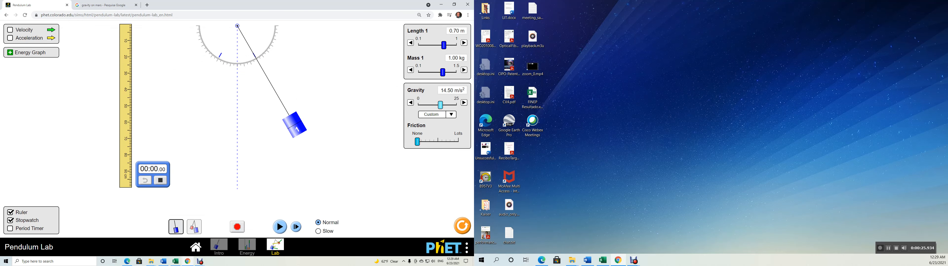
# Lower the gravity slider from 14.50 to about 3.89 m/s², near Mars's value.
pyautogui.moveTo(441, 105); pyautogui.dragTo(426, 105)
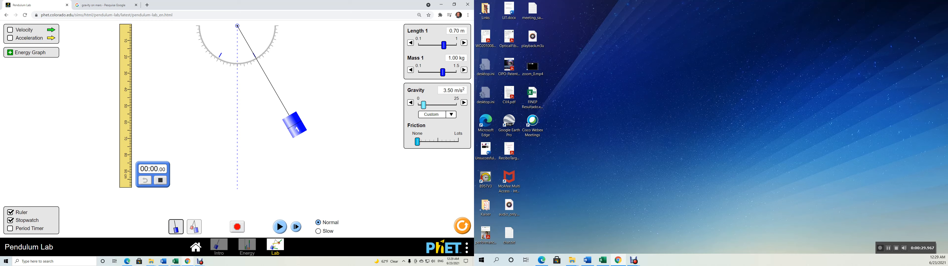
pyautogui.moveTo(419, 105); pyautogui.dragTo(426, 105)
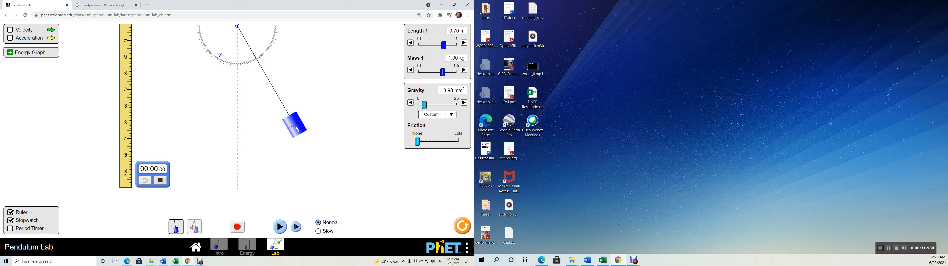
pyautogui.moveTo(426, 105); pyautogui.dragTo(425, 106)
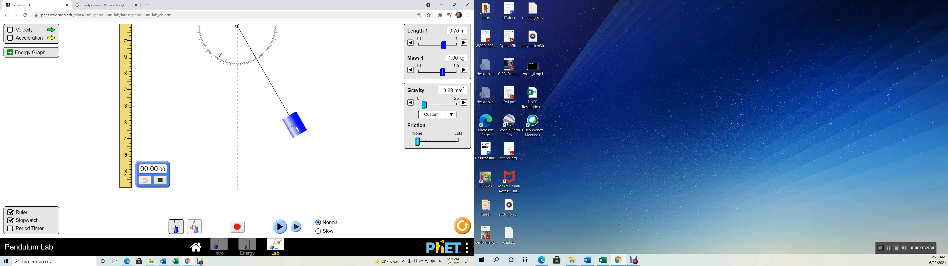
pyautogui.moveTo(425, 105); pyautogui.dragTo(423, 106)
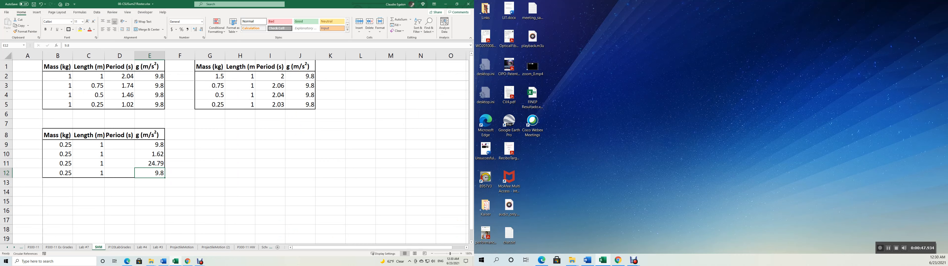
# Enter 3.72 as the fourth g value in cell E12 and return to the simulation.
pyautogui.write('3.72')
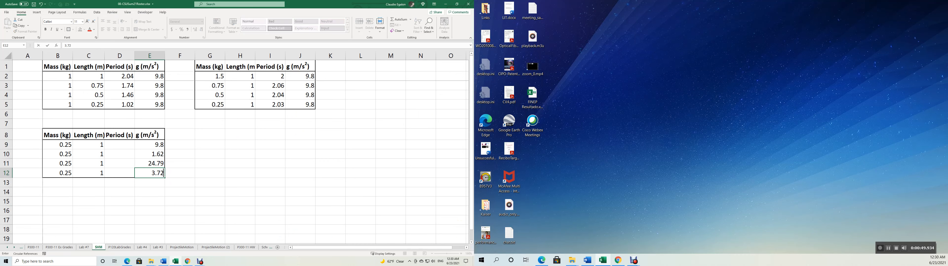
pyautogui.click(149, 144)
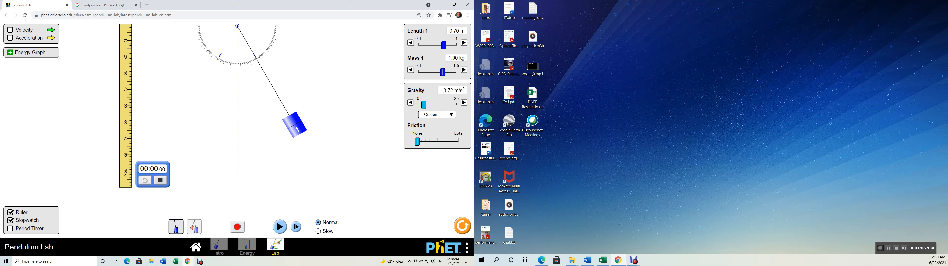
# Time the 0.7 m pendulum's swing in slow motion under 3.72 m/s² with the stopwatch reset to zero.
pyautogui.click(280, 227)
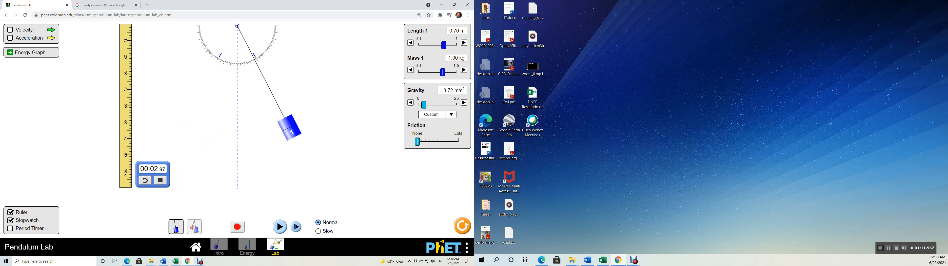
pyautogui.click(317, 231)
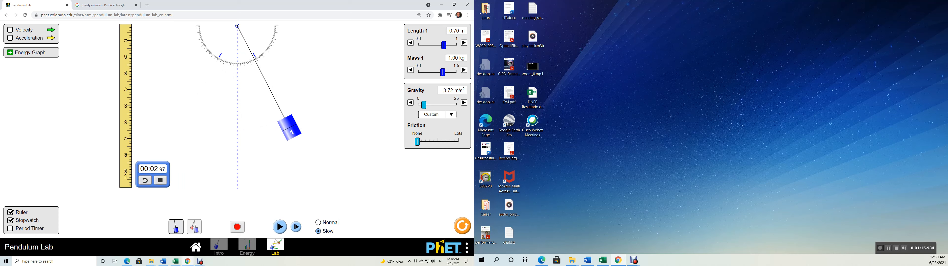
pyautogui.moveTo(294, 130); pyautogui.dragTo(296, 124)
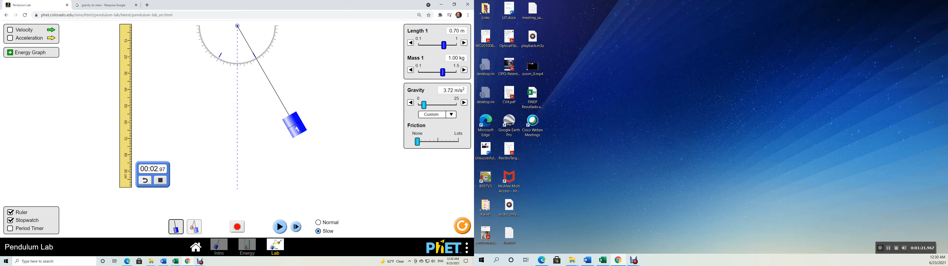
pyautogui.click(145, 180)
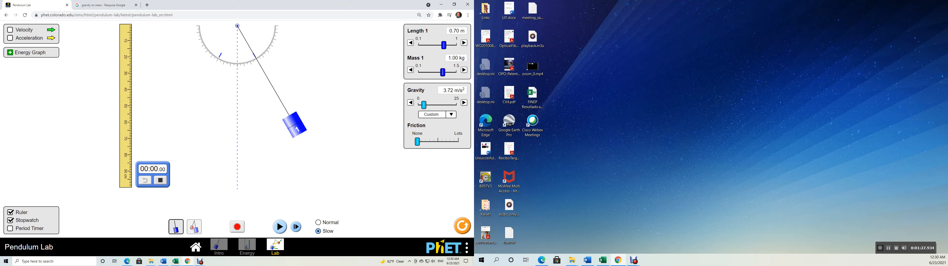
pyautogui.click(279, 227)
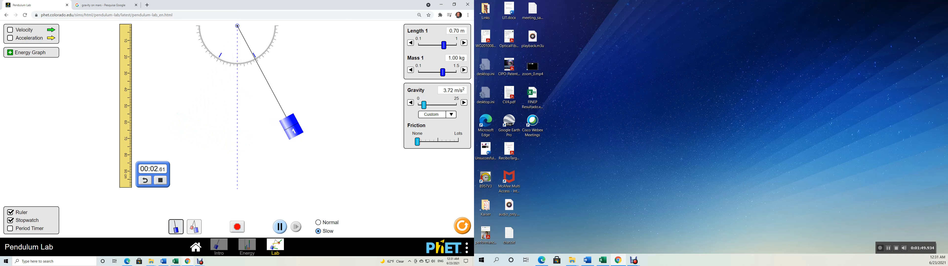
pyautogui.click(279, 227)
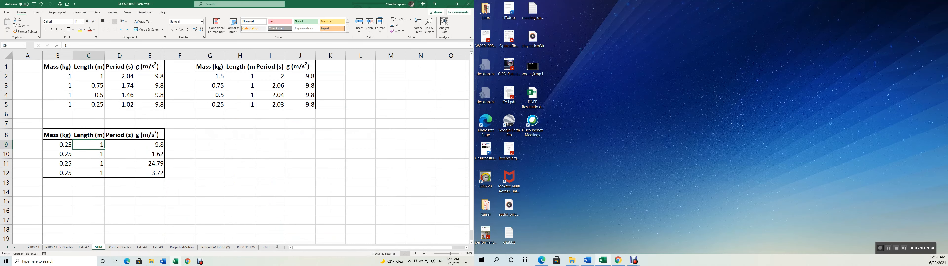
# Fill the lower table's lengths with 0.7 m and begin the Mars row's period entry.
pyautogui.write('0.7')
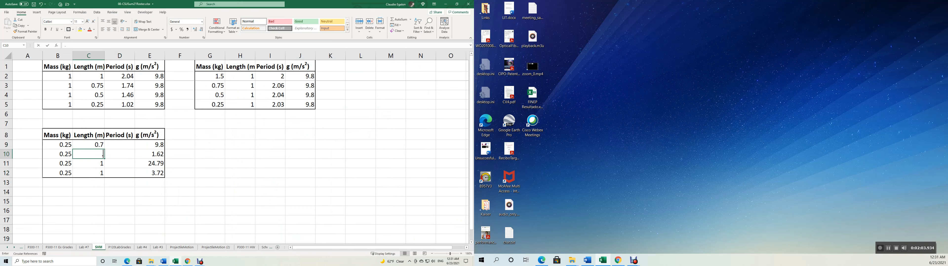
pyautogui.write('0.7')
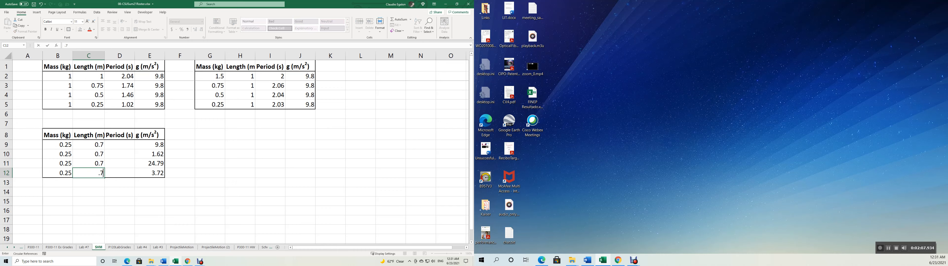
pyautogui.press('enter')
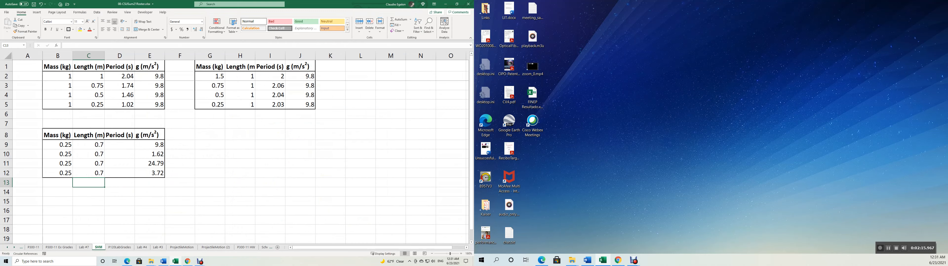
pyautogui.write('2.')
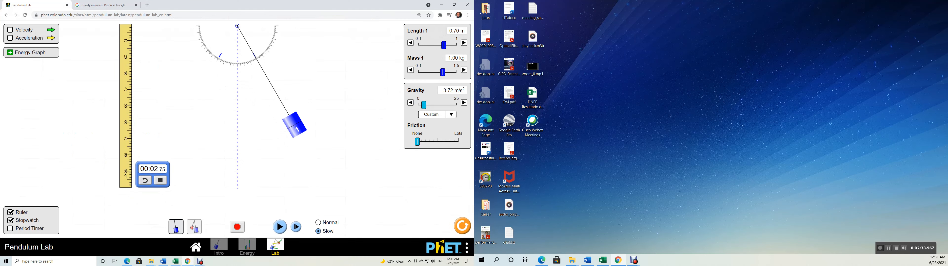
# Set gravity to the Earth preset, turn on the Period Timer and arm it with the stopwatch reset.
pyautogui.click(435, 114)
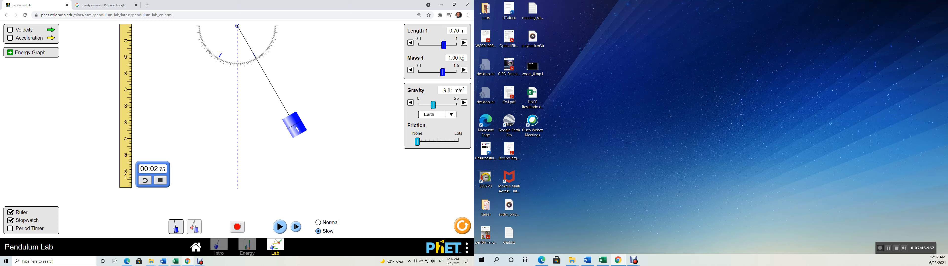
pyautogui.click(11, 231)
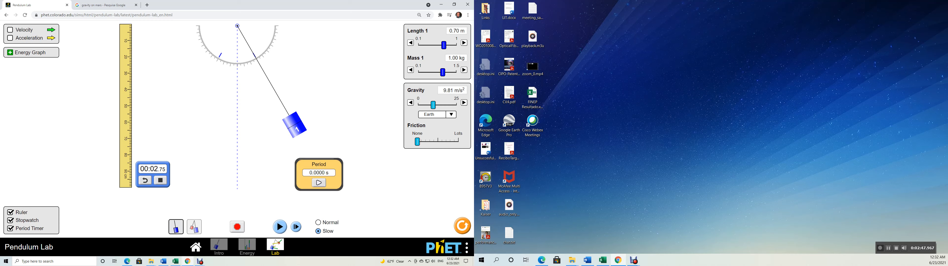
pyautogui.click(143, 181)
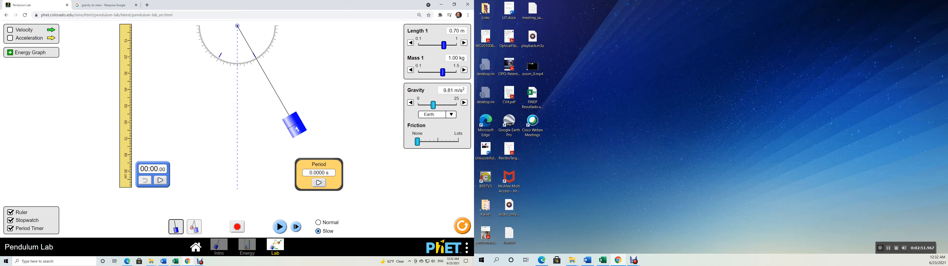
pyautogui.click(318, 182)
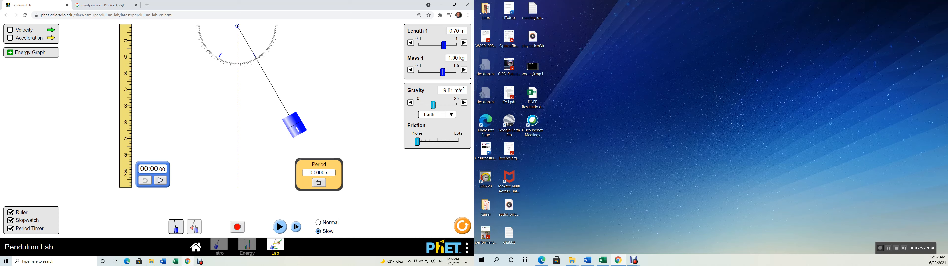
# Run the pendulum until the period timer reads 1.7076 s, then pause it.
pyautogui.click(278, 227)
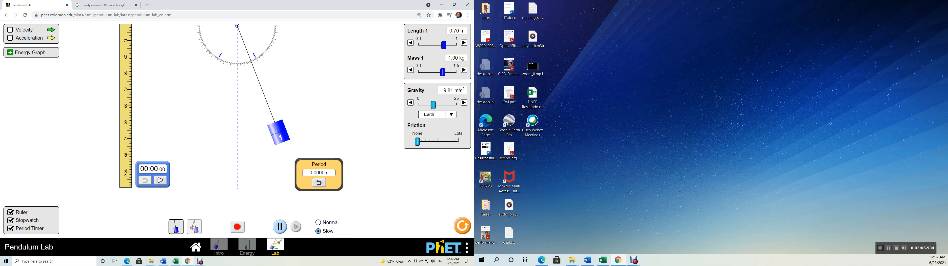
pyautogui.click(279, 227)
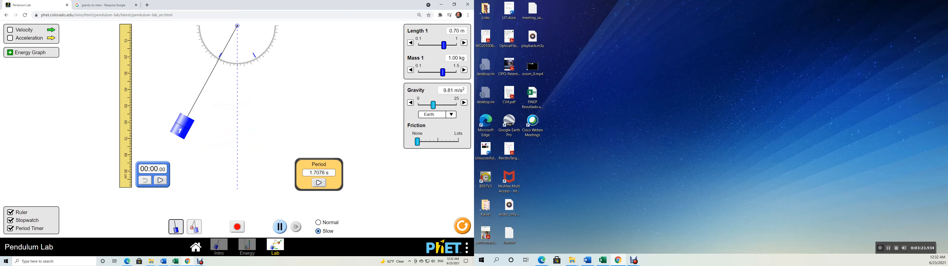
pyautogui.click(279, 226)
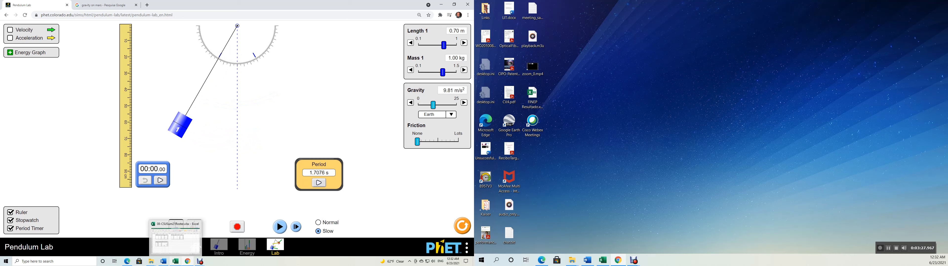
# Record the Earth period 1.7076 s in cell D9 of the spreadsheet.
pyautogui.click(173, 234)
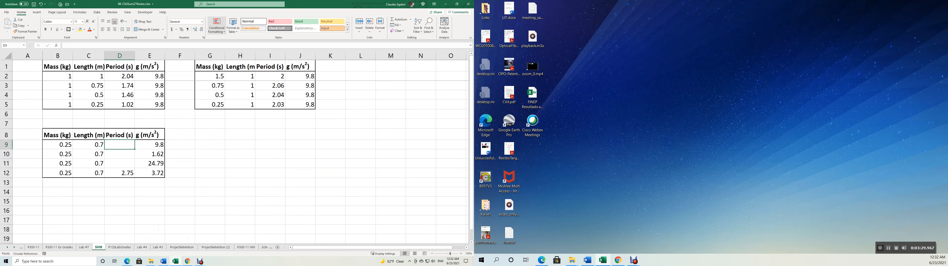
pyautogui.write('1.7076')
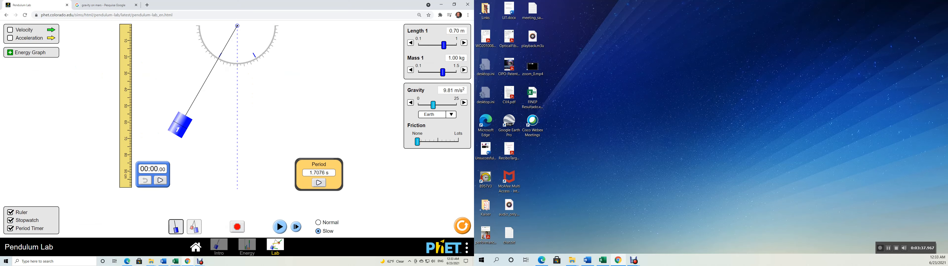
# Set gravity to the Moon preset and measure the 0.70 m pendulum's period as 4.2036 s.
pyautogui.click(437, 114)
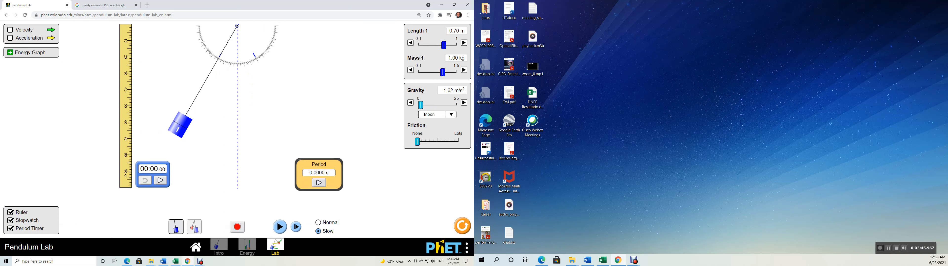
pyautogui.click(318, 182)
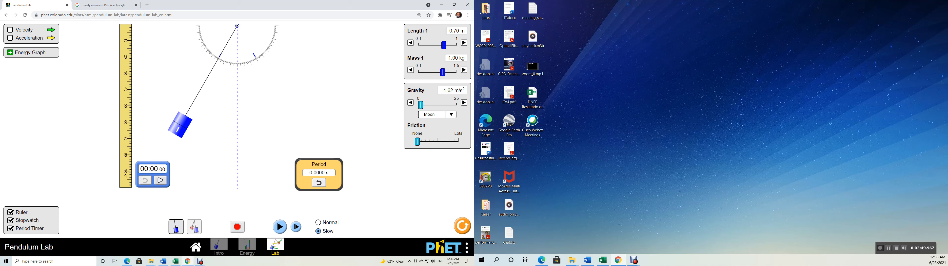
pyautogui.click(278, 227)
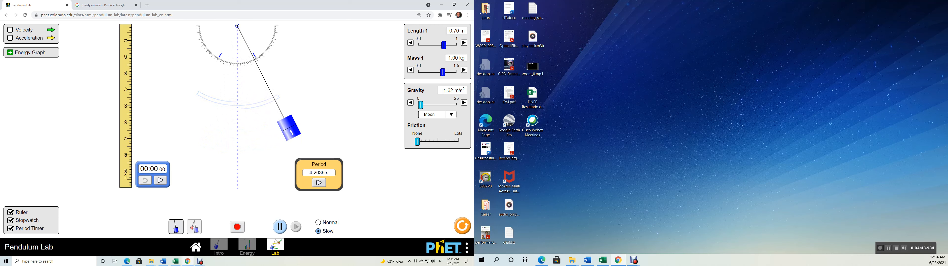
pyautogui.click(280, 226)
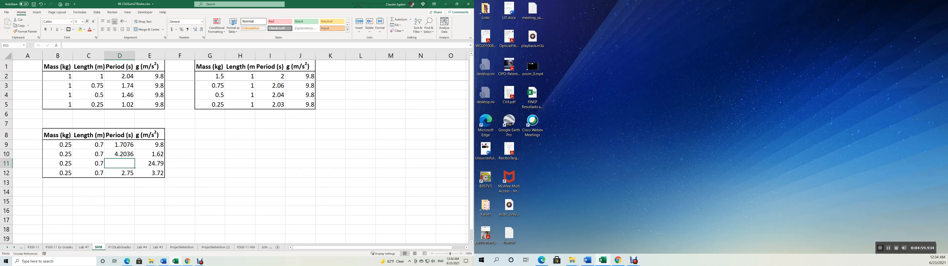
# Log the Moon period 4.2036 s in D10 and go back to the simulation.
pyautogui.press('Delete')
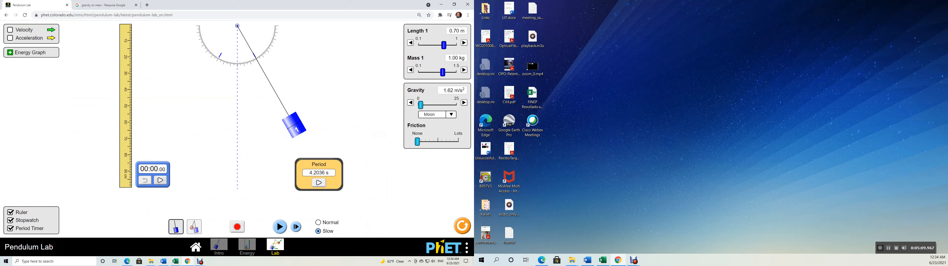
# Clear the previous period reading and re-arm the period timer.
pyautogui.click(319, 183)
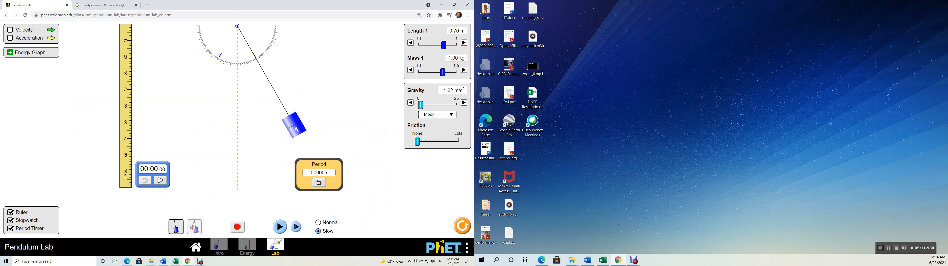
pyautogui.click(318, 183)
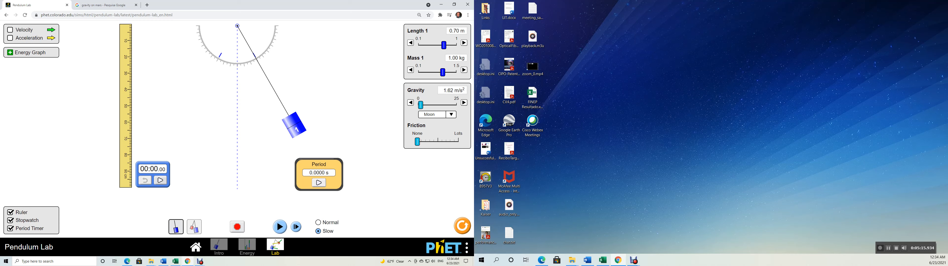
pyautogui.click(318, 182)
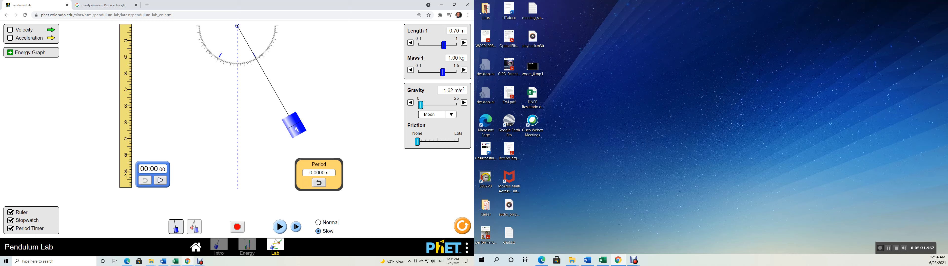
# Switch gravity to Jupiter's 24.79 m/s² and measure the period as 1.0739 s.
pyautogui.click(436, 114)
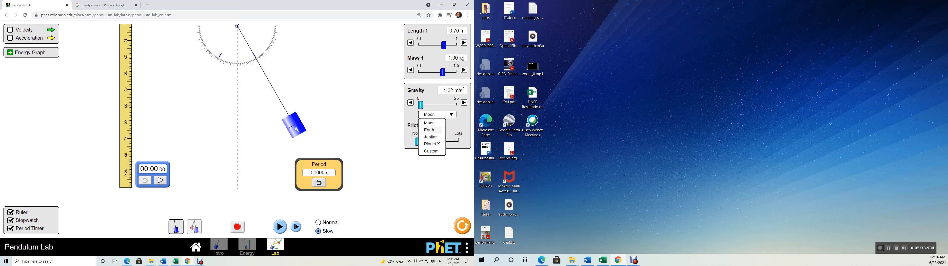
pyautogui.click(430, 137)
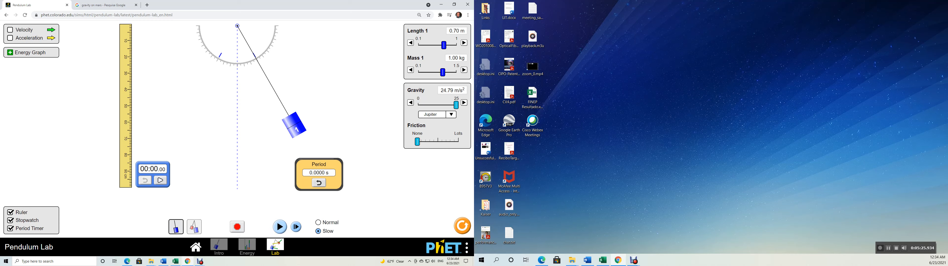
pyautogui.click(279, 227)
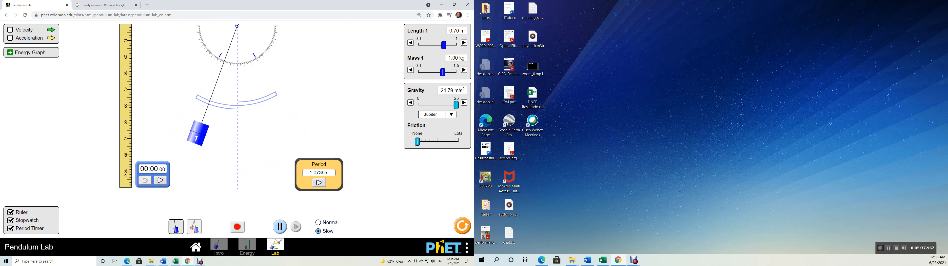
pyautogui.click(280, 226)
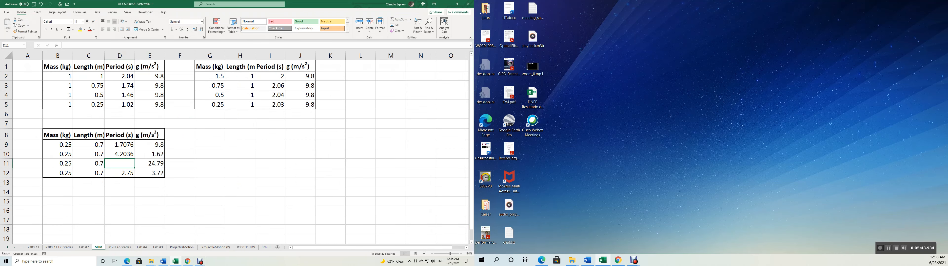
# Enter the Jupiter period 1.0739 s in D11 and review the four period values in the 0.7 m table.
pyautogui.write('1.0739')
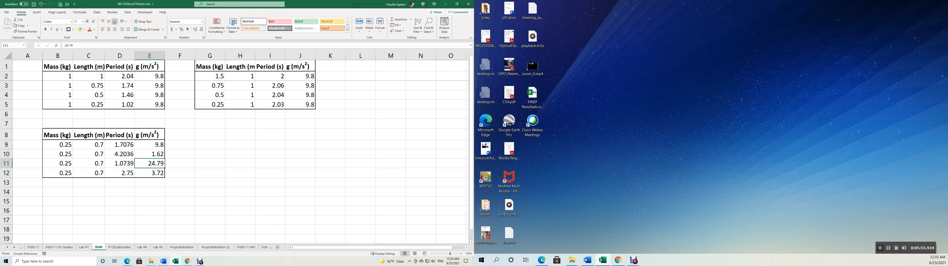
pyautogui.click(119, 164)
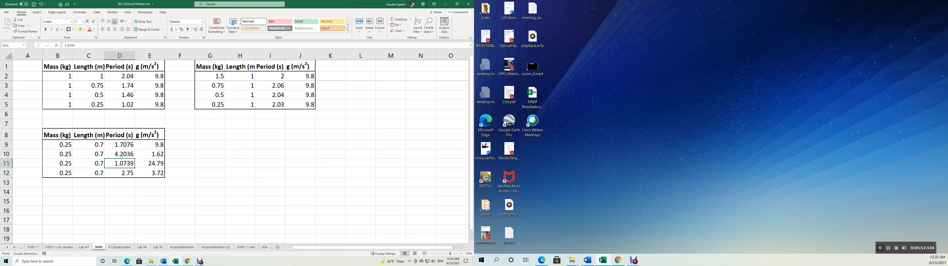
pyautogui.click(120, 145)
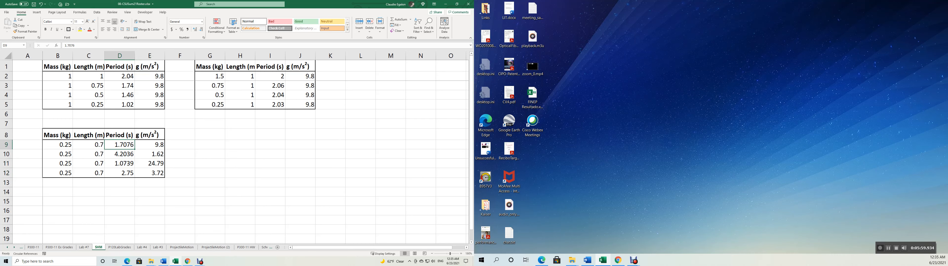
pyautogui.click(120, 164)
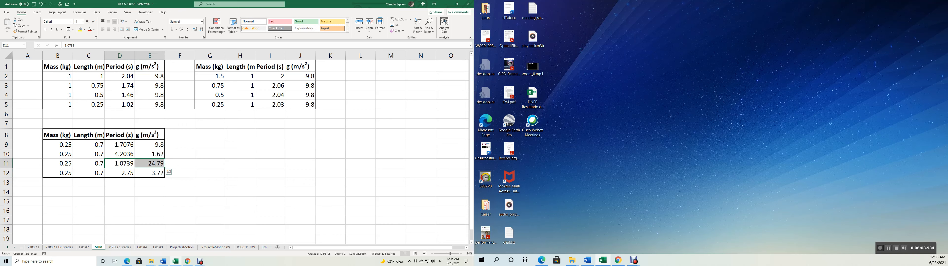
pyautogui.click(119, 145)
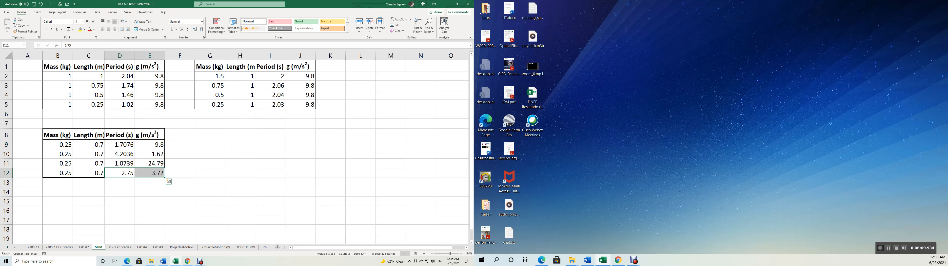
pyautogui.click(210, 201)
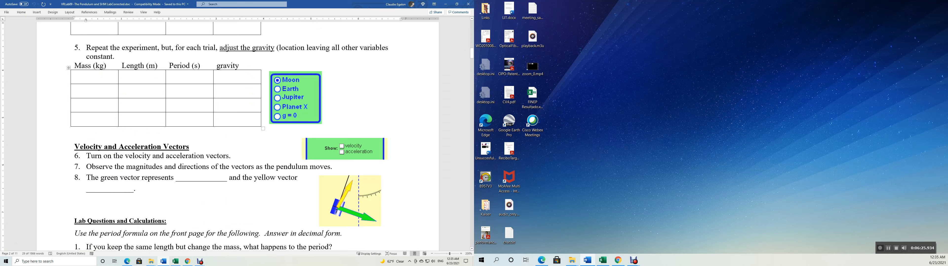
# Scroll the handout down to step 6, Velocity and Acceleration Vectors.
pyautogui.scroll(-3)
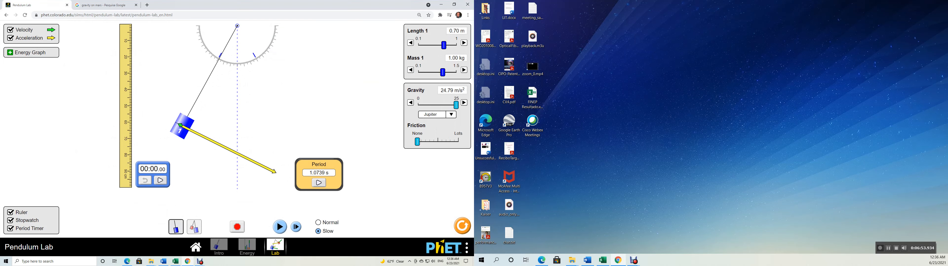
# Enable the Velocity and Acceleration vectors on the Jupiter-gravity pendulum.
pyautogui.click(280, 227)
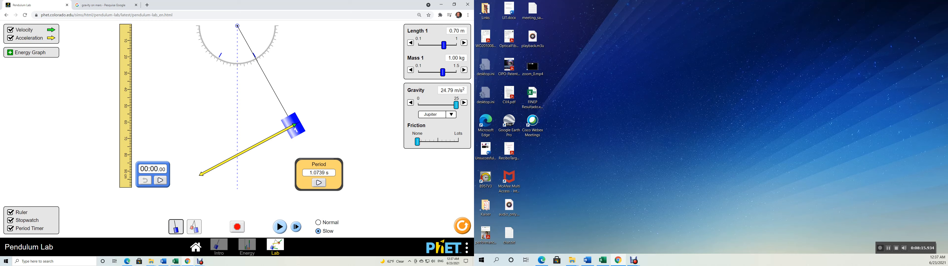
pyautogui.click(278, 226)
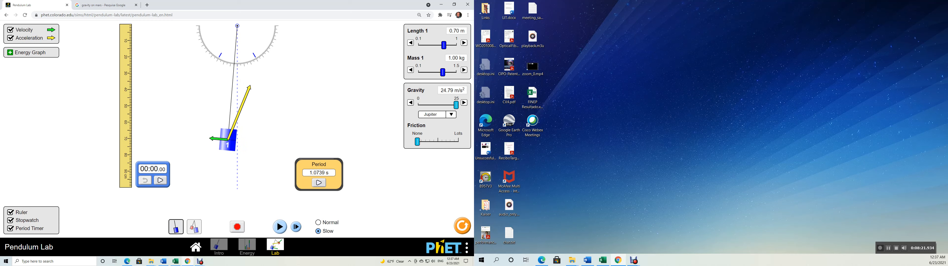
pyautogui.click(279, 227)
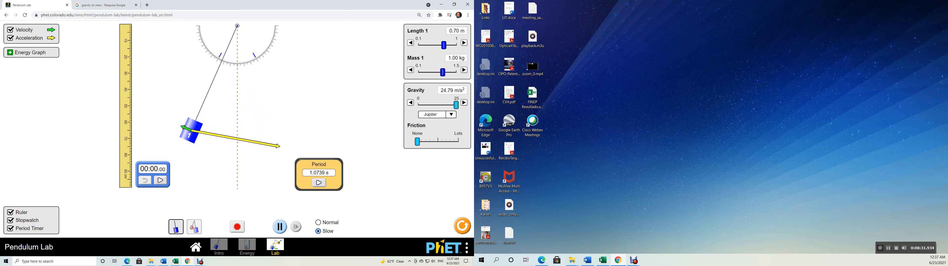
pyautogui.click(279, 227)
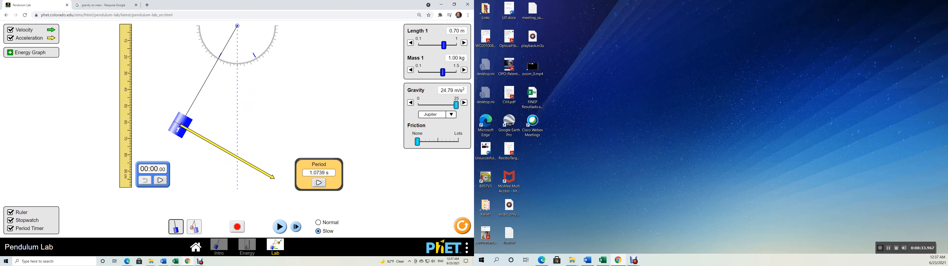
pyautogui.click(278, 226)
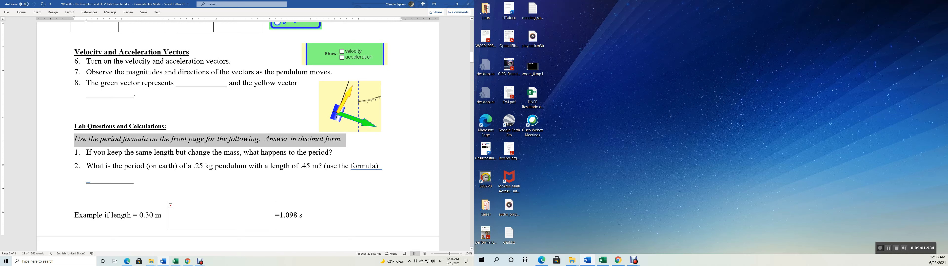
# Highlight the 'Use the period formula' line and move down to questions 2-4 on period and length.
pyautogui.moveTo(86, 153); pyautogui.dragTo(381, 166)
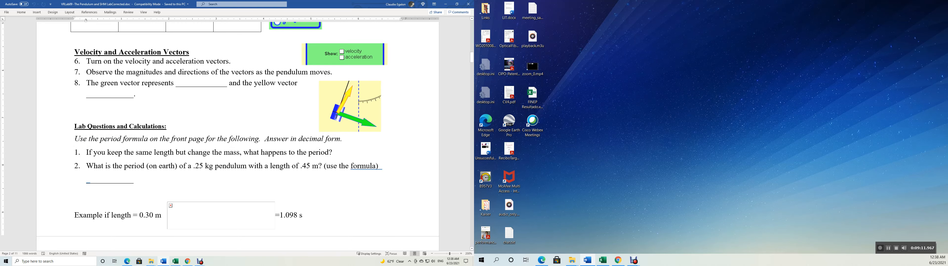
pyautogui.scroll(-3)
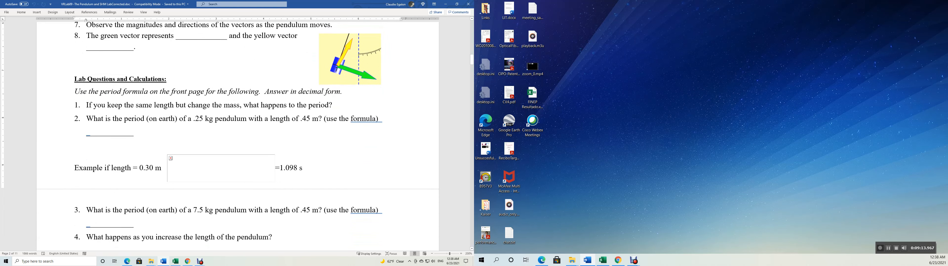
pyautogui.moveTo(89, 105); pyautogui.dragTo(332, 105)
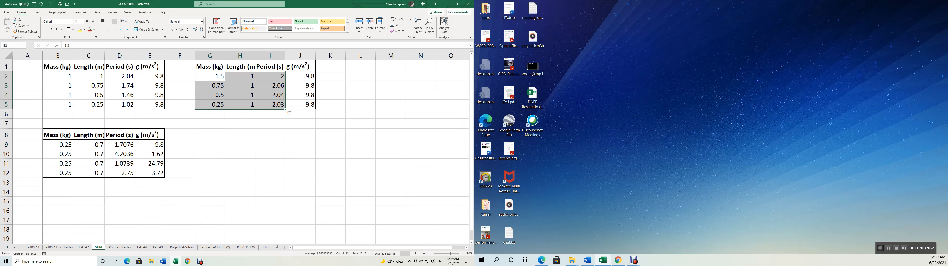
# Enter =2*pi()*sqrt(0.45/9.8 into cell H9 as the period formula.
pyautogui.click(239, 145)
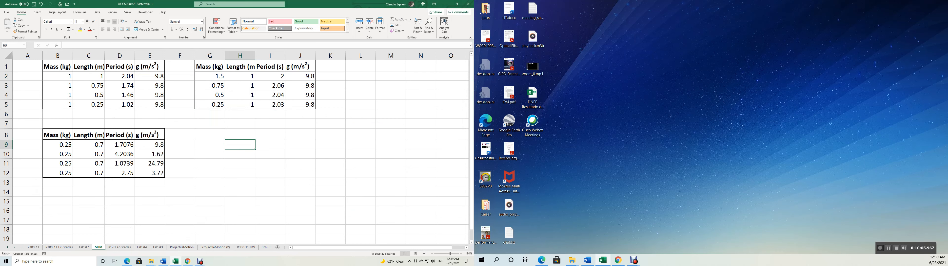
pyautogui.write('=')
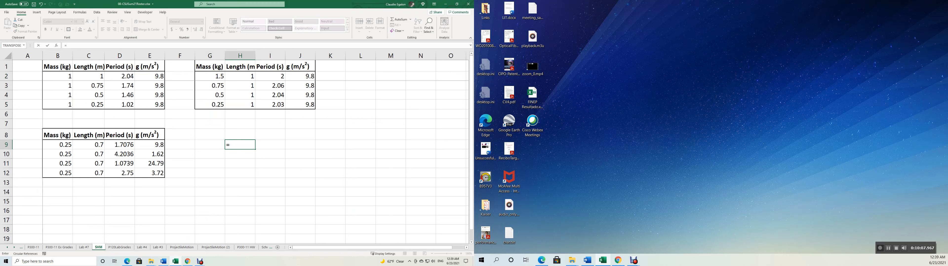
pyautogui.write('2*pi(')
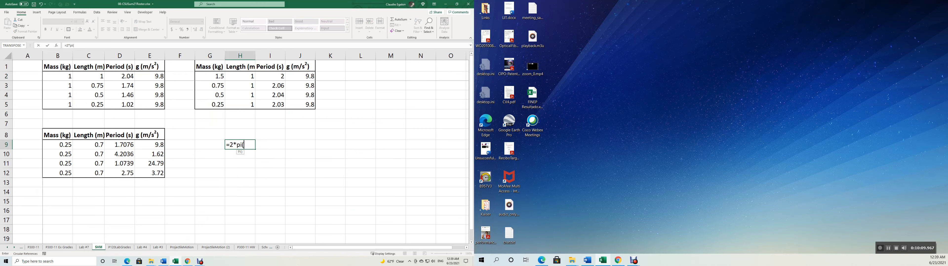
pyautogui.write(')*')
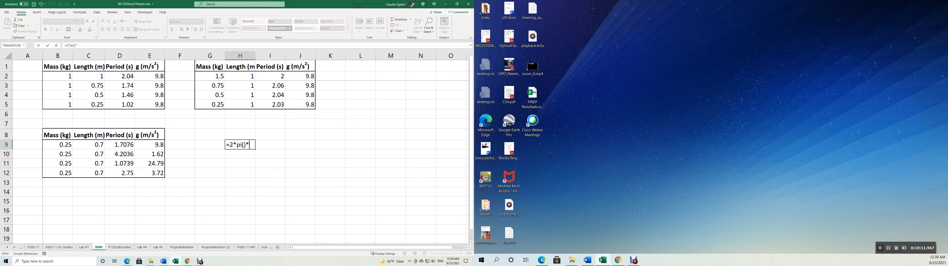
pyautogui.write('sqrt')
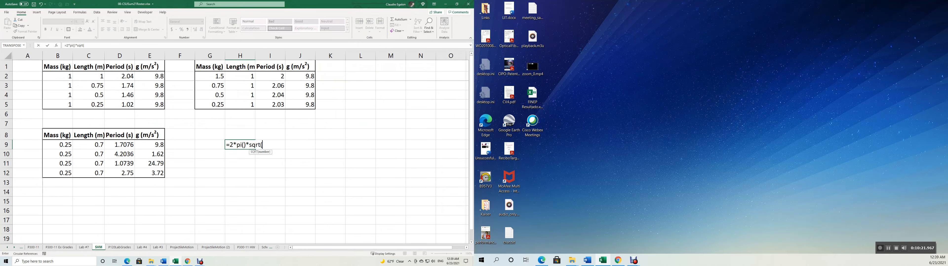
pyautogui.write('(0.45')
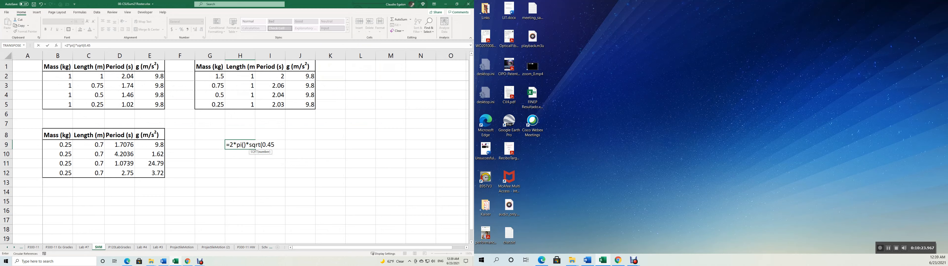
pyautogui.write('/9.8')
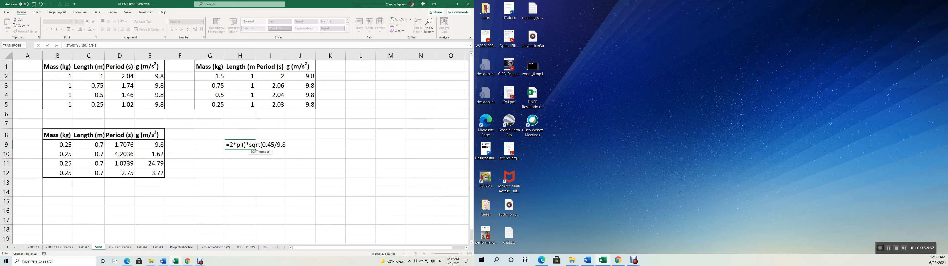